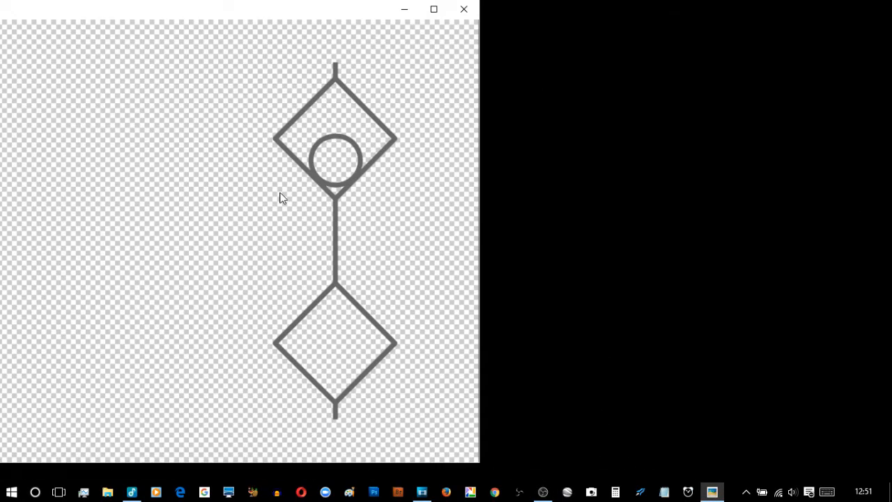
pyautogui.moveTo(569, 104)
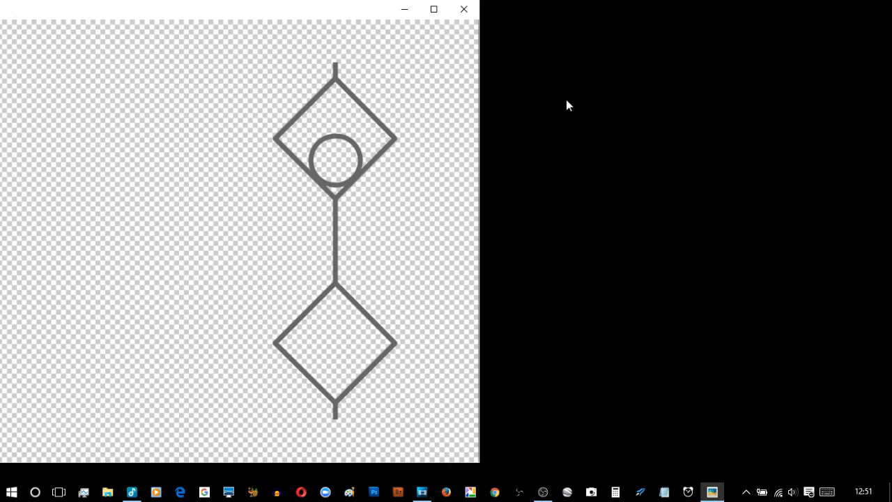
pyautogui.moveTo(557, 109)
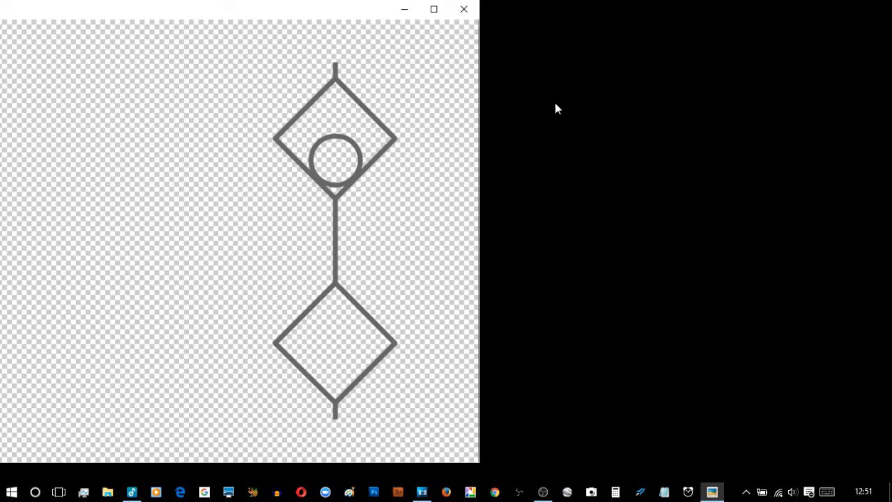
pyautogui.moveTo(213, 228)
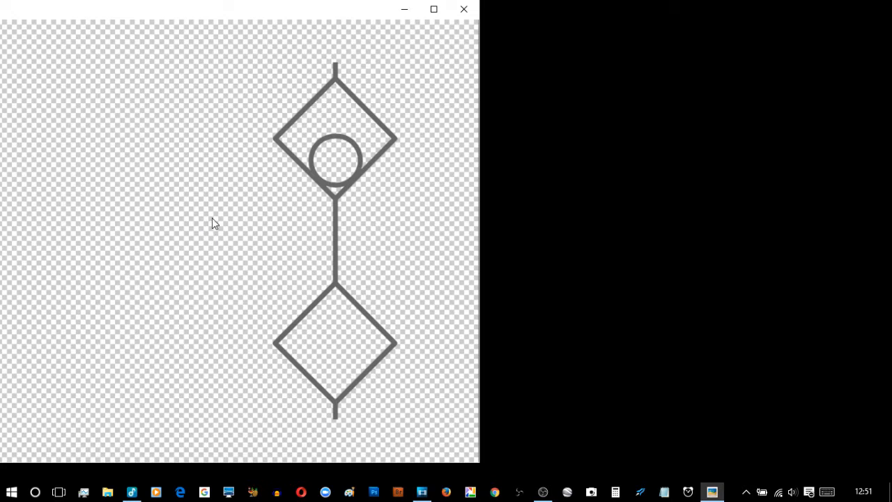
pyautogui.moveTo(146, 14)
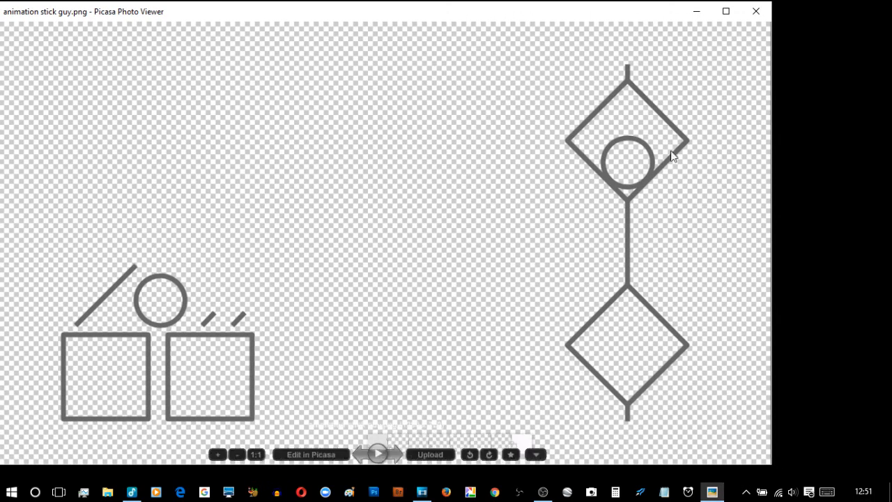
pyautogui.moveTo(627, 397)
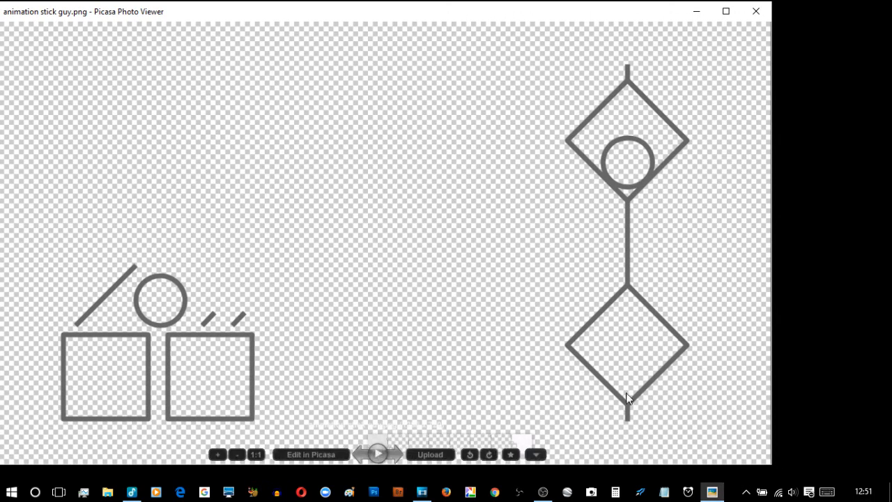
pyautogui.moveTo(206, 41)
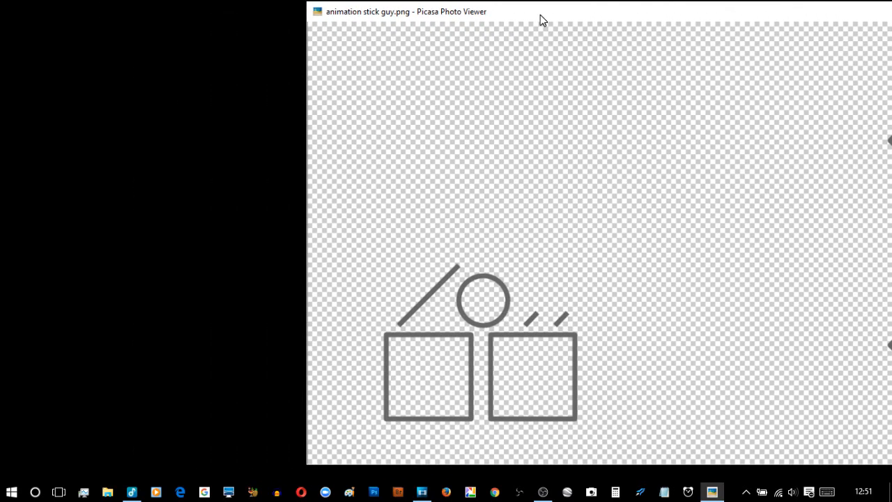
pyautogui.moveTo(644, 341)
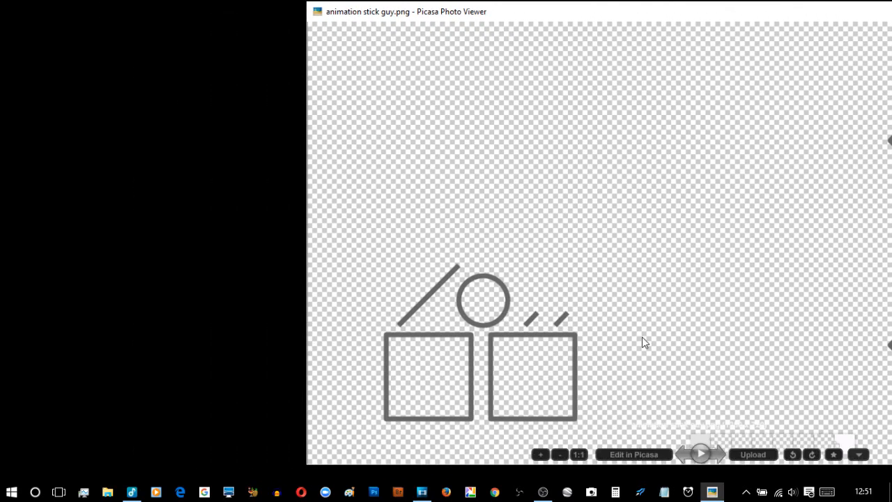
pyautogui.moveTo(485, 397)
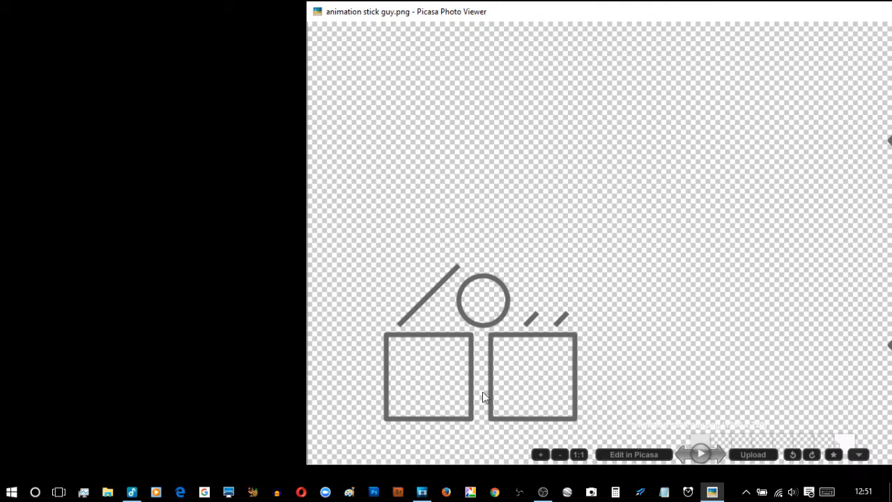
pyautogui.moveTo(586, 54)
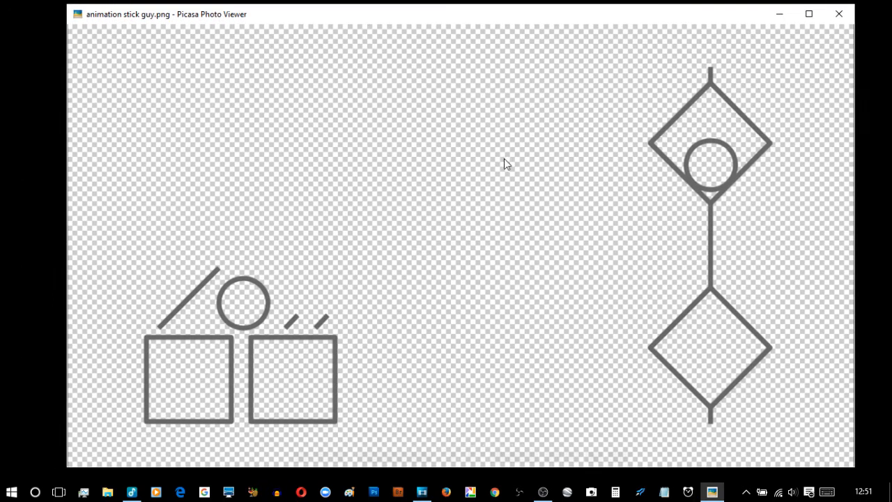
pyautogui.moveTo(787, 39)
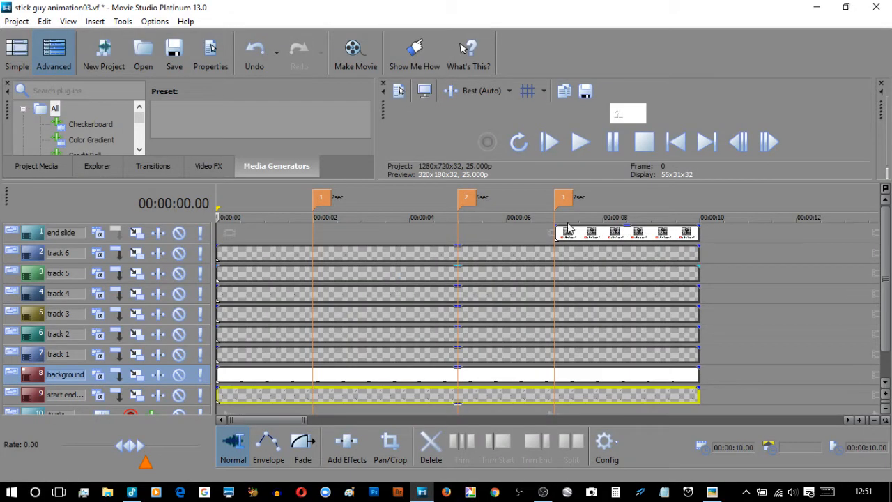
pyautogui.moveTo(725, 243)
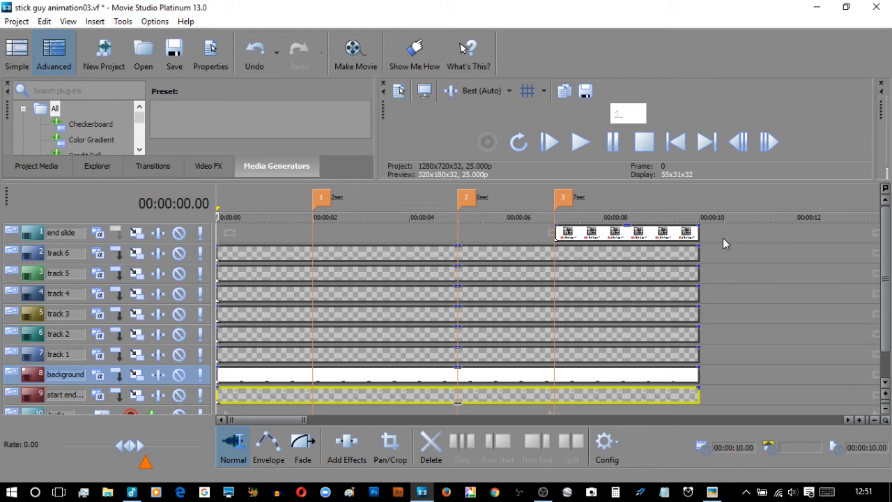
pyautogui.moveTo(817, 9)
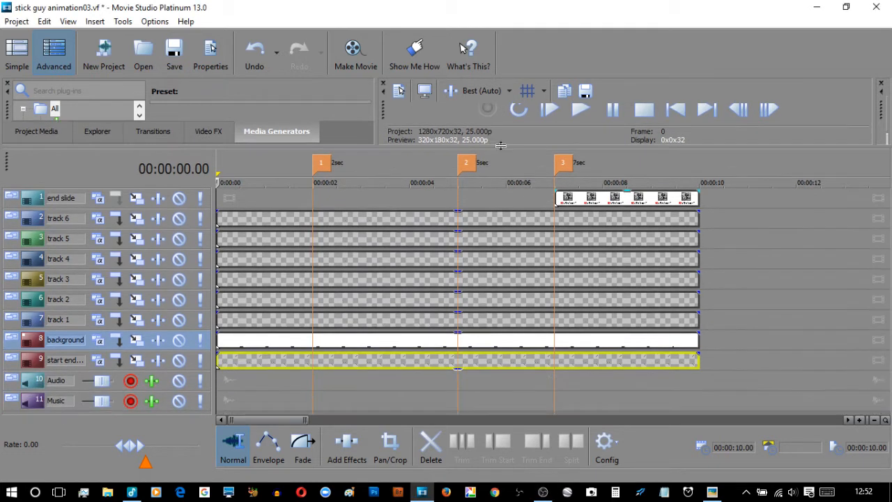
pyautogui.moveTo(446, 150)
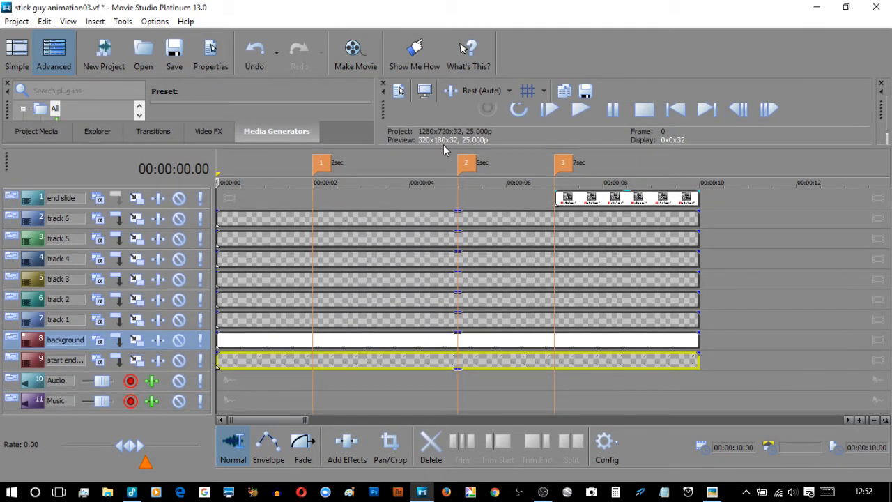
# Increase the start end points track height so its clip thumbnails show.
pyautogui.click(67, 21)
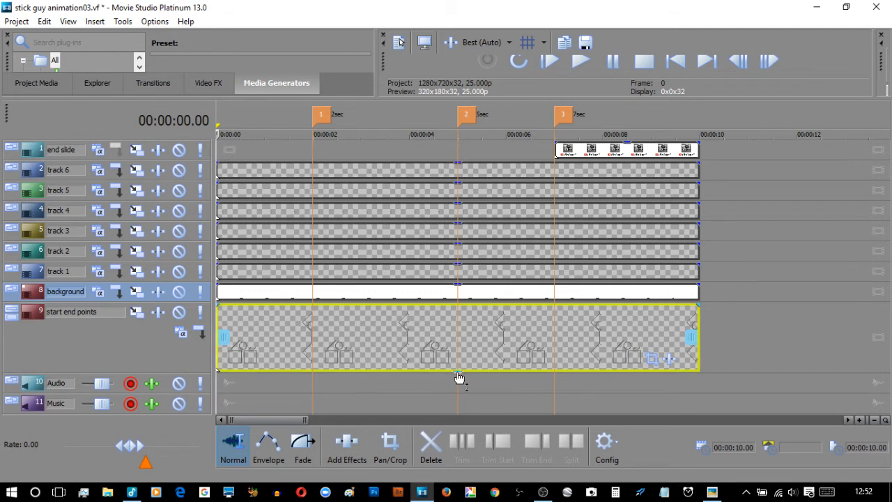
pyautogui.moveTo(458, 376)
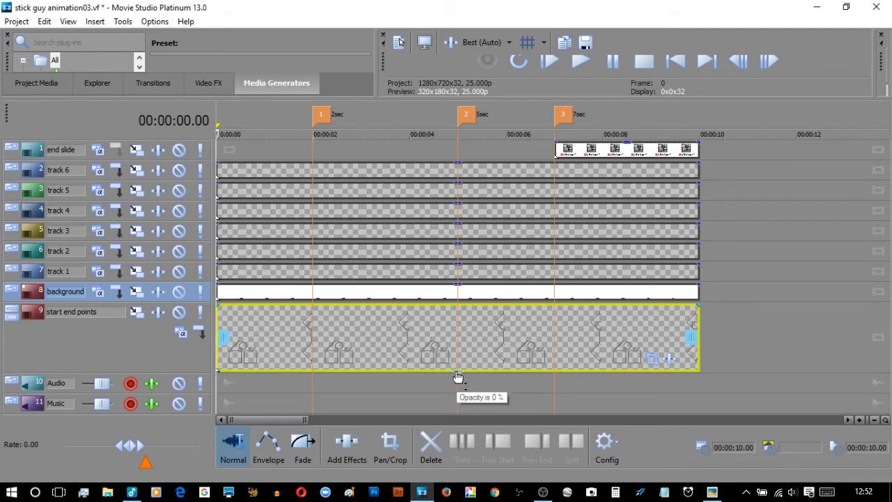
pyautogui.moveTo(485, 315)
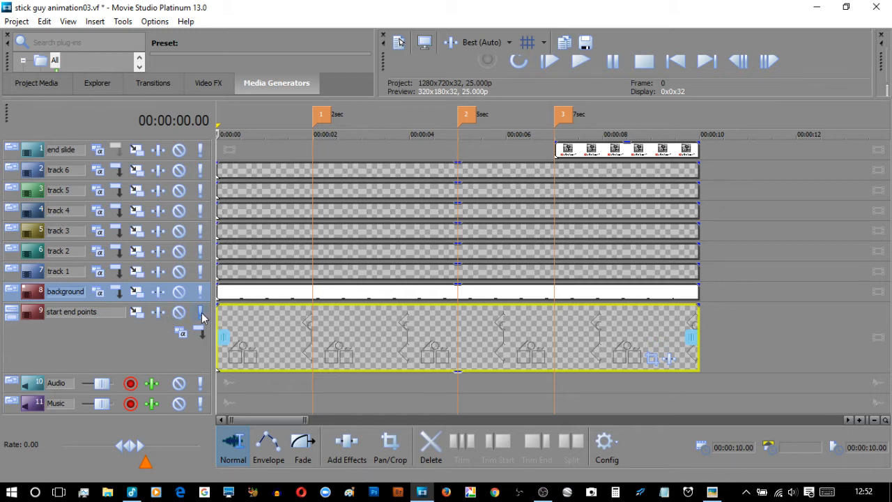
pyautogui.moveTo(201, 312)
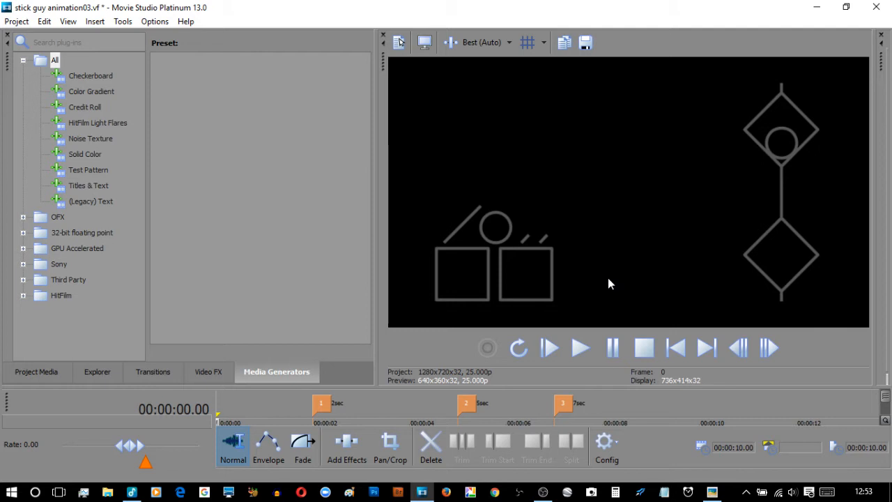
pyautogui.moveTo(592, 279)
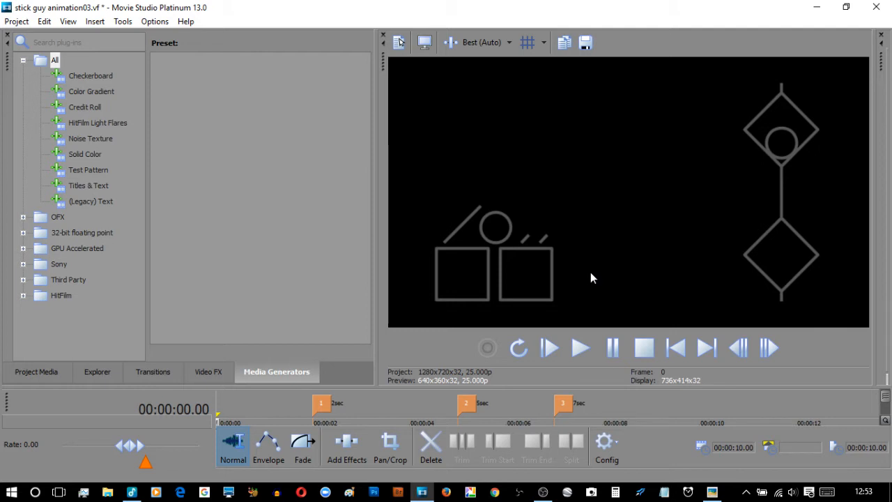
pyautogui.moveTo(494, 244)
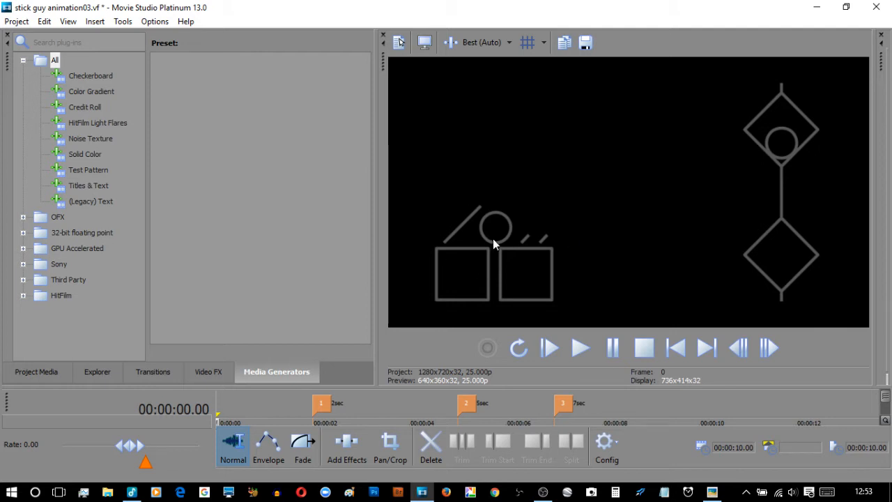
pyautogui.moveTo(694, 198)
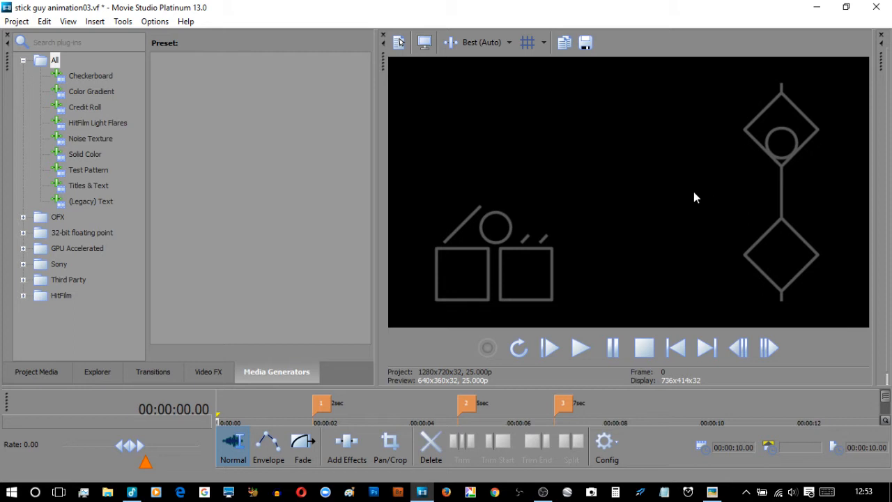
pyautogui.moveTo(672, 194)
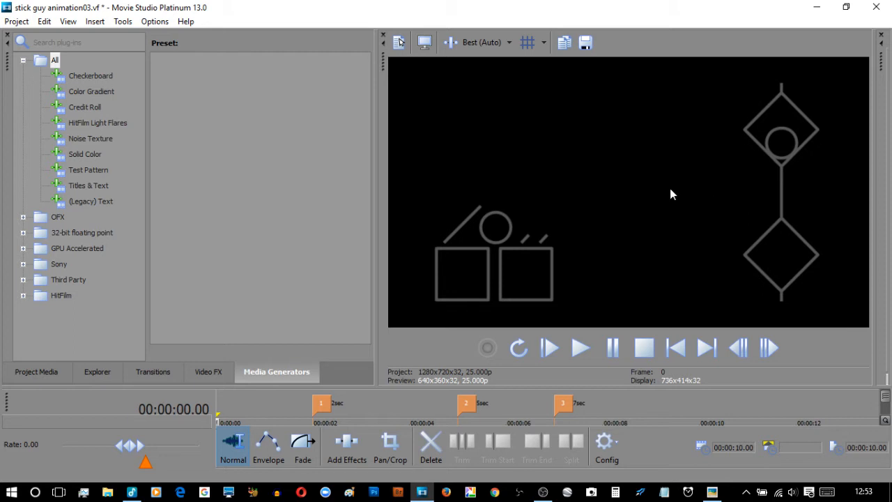
pyautogui.moveTo(621, 387)
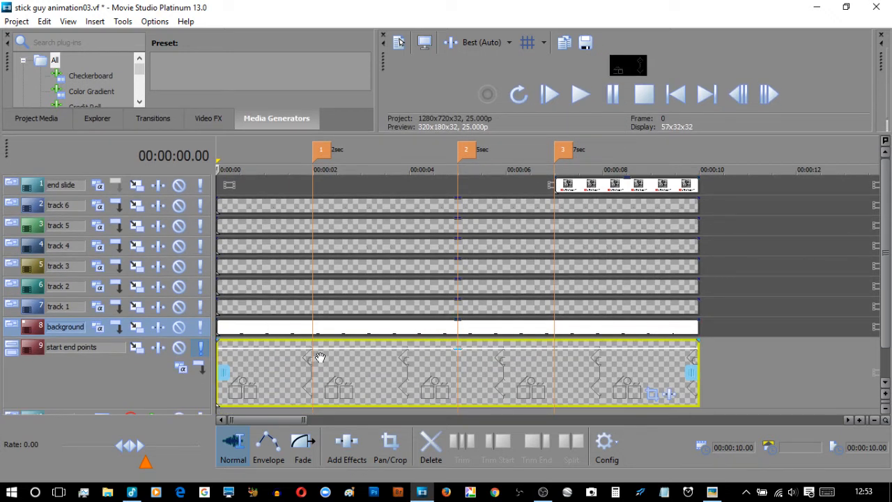
pyautogui.moveTo(460, 354)
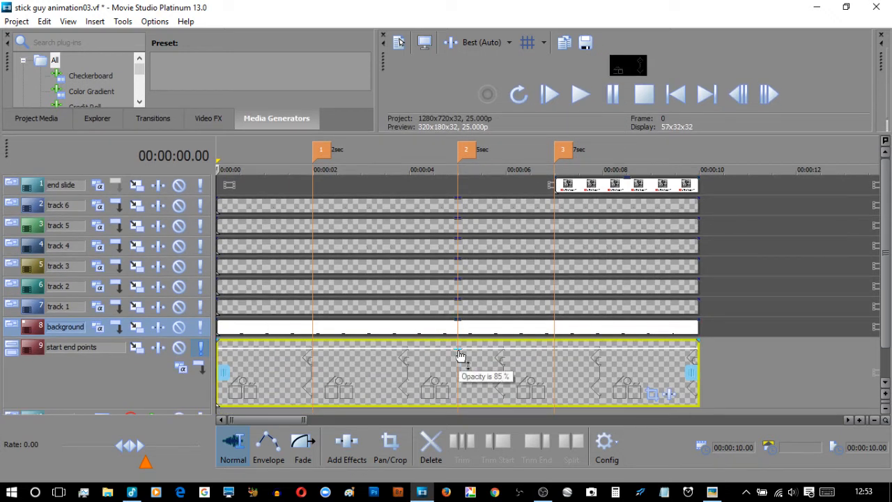
# Lower the start end points clip's opacity to about 63% by pulling down its top edge.
pyautogui.moveTo(458, 359); pyautogui.dragTo(458, 373)
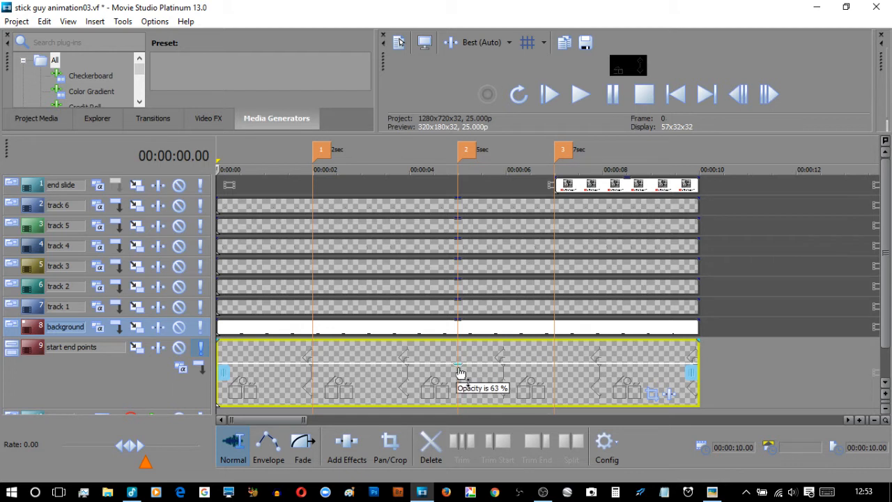
pyautogui.moveTo(459, 369); pyautogui.dragTo(460, 382)
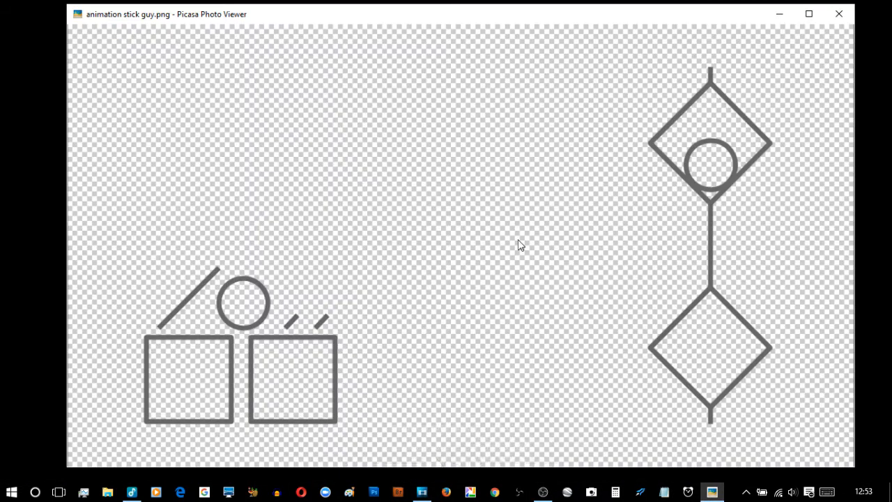
pyautogui.moveTo(357, 245)
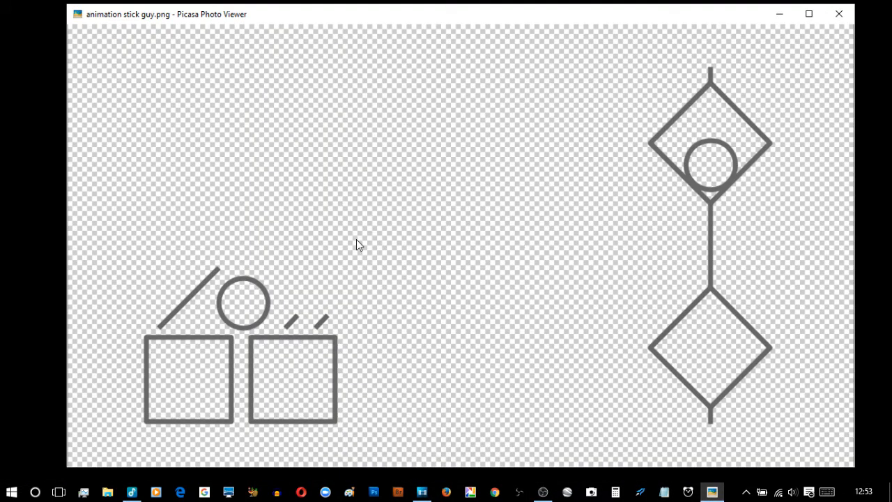
pyautogui.moveTo(421, 243)
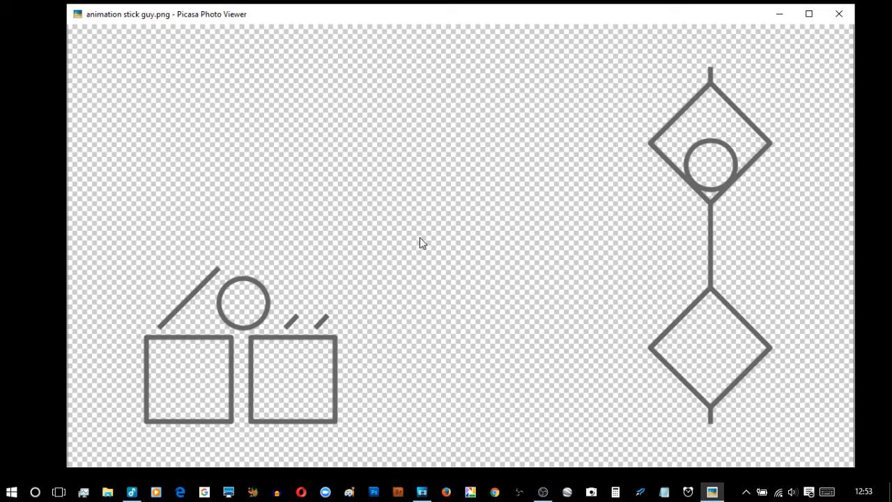
pyautogui.moveTo(460, 457)
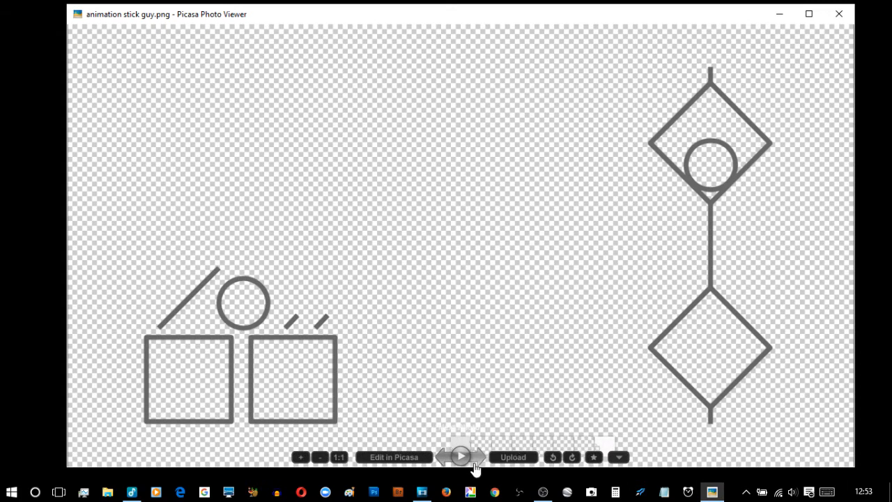
# Step through the single-square copy to stick guy youtube animation.gif, then return to the project.
pyautogui.click(477, 457)
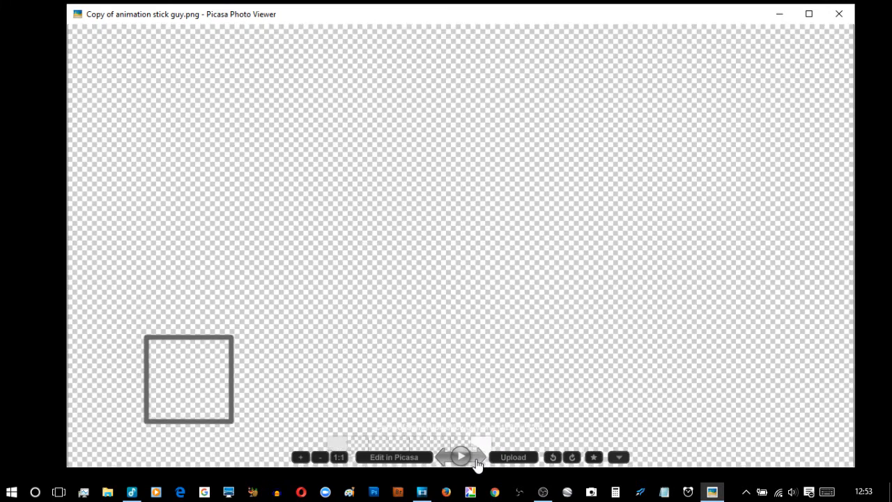
pyautogui.click(480, 457)
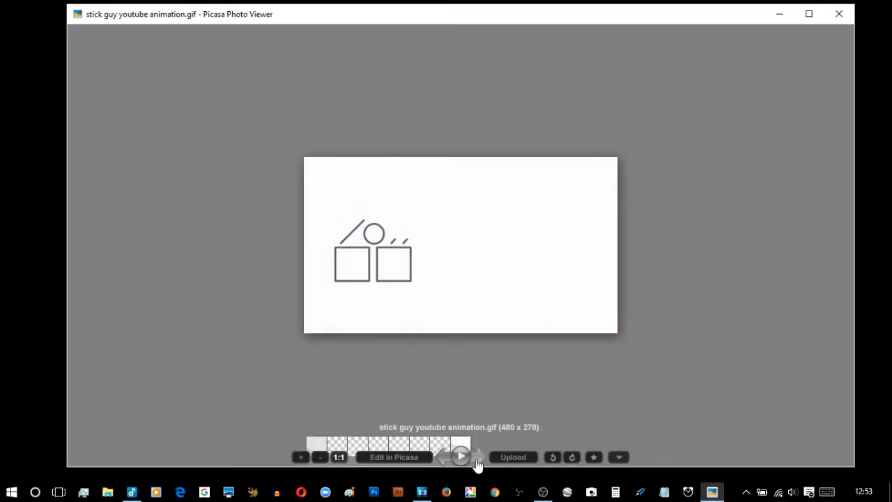
pyautogui.click(839, 14)
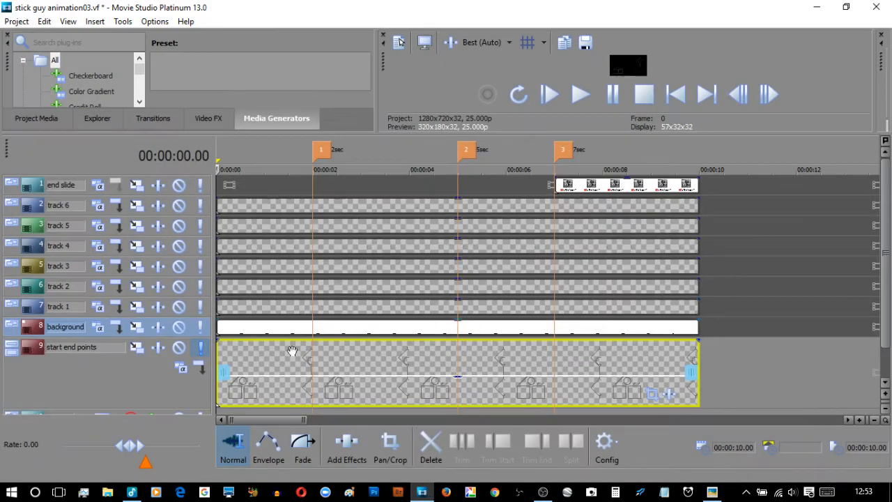
pyautogui.moveTo(142, 399)
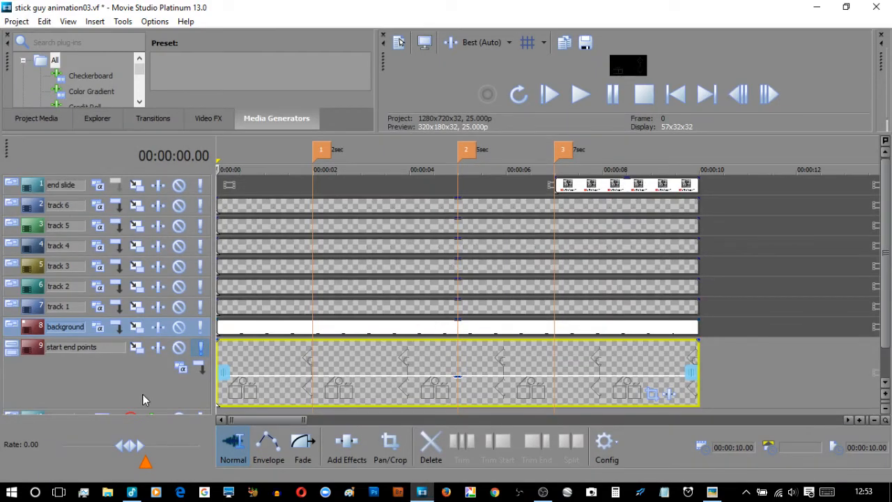
pyautogui.moveTo(493, 136)
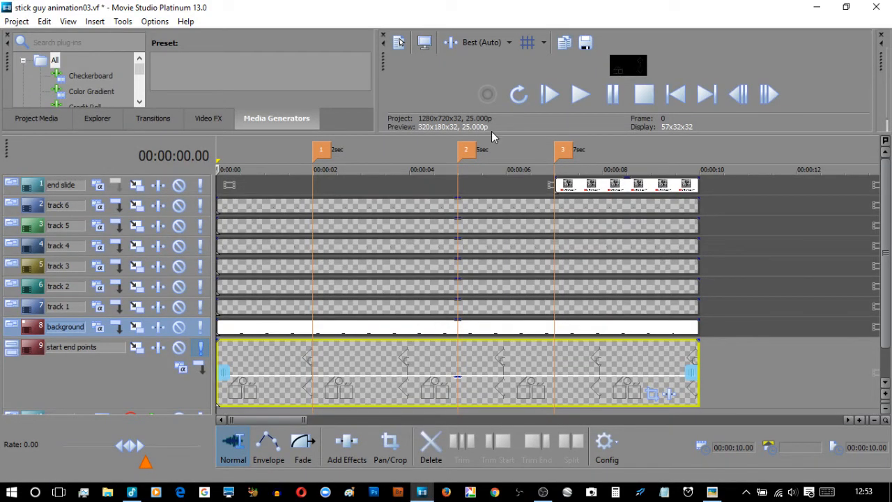
pyautogui.moveTo(491, 136)
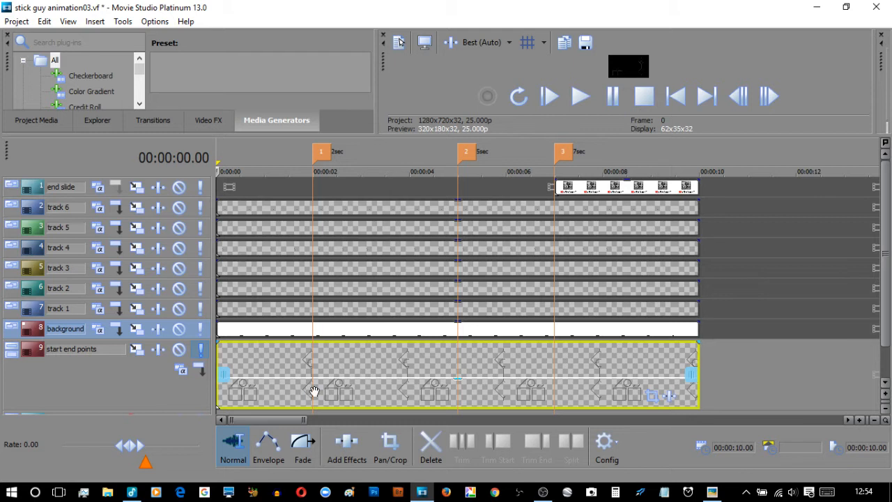
pyautogui.moveTo(168, 312)
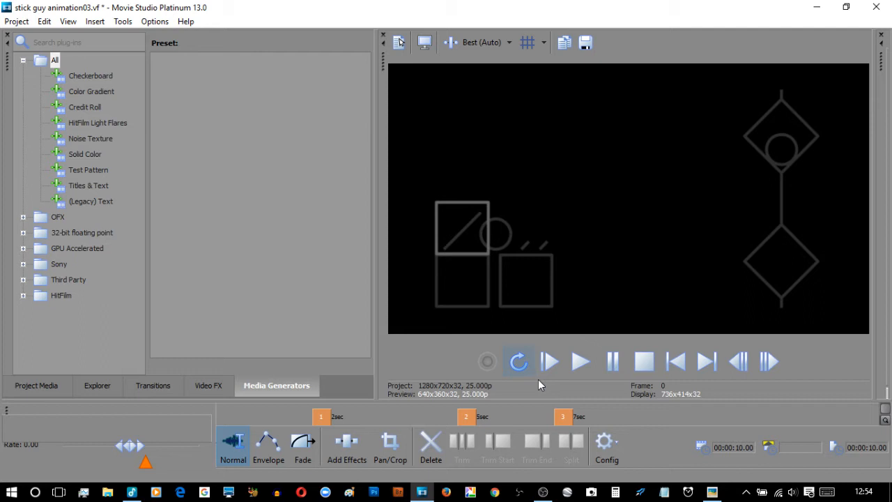
pyautogui.moveTo(549, 360)
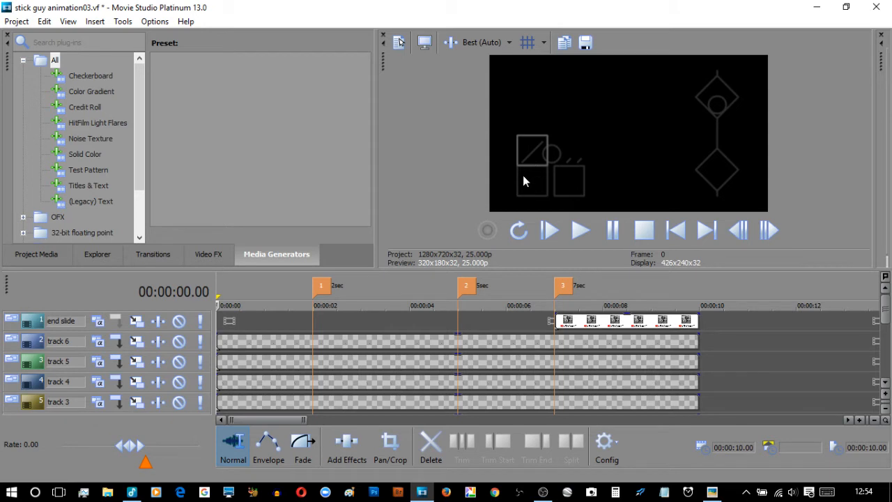
pyautogui.moveTo(535, 153)
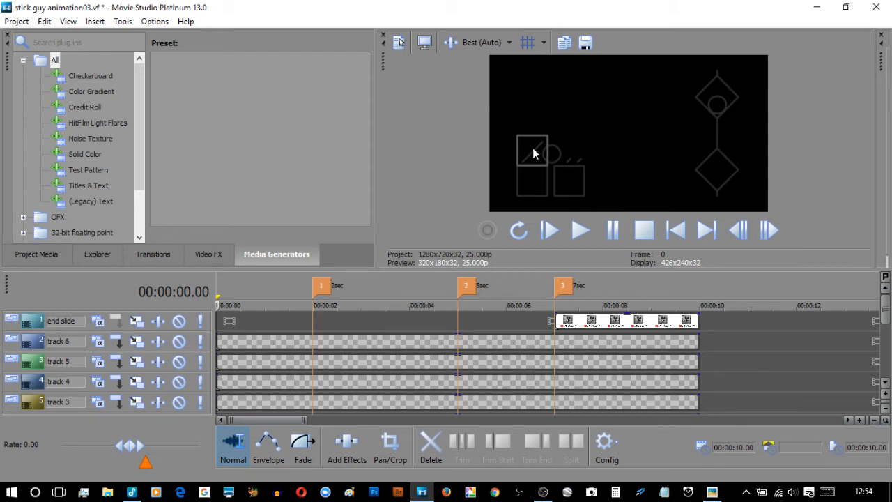
pyautogui.moveTo(749, 116)
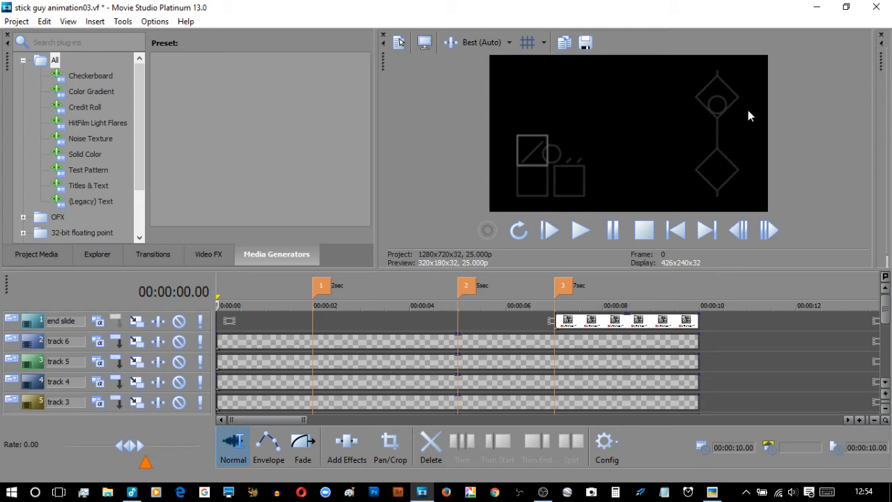
pyautogui.moveTo(643, 230)
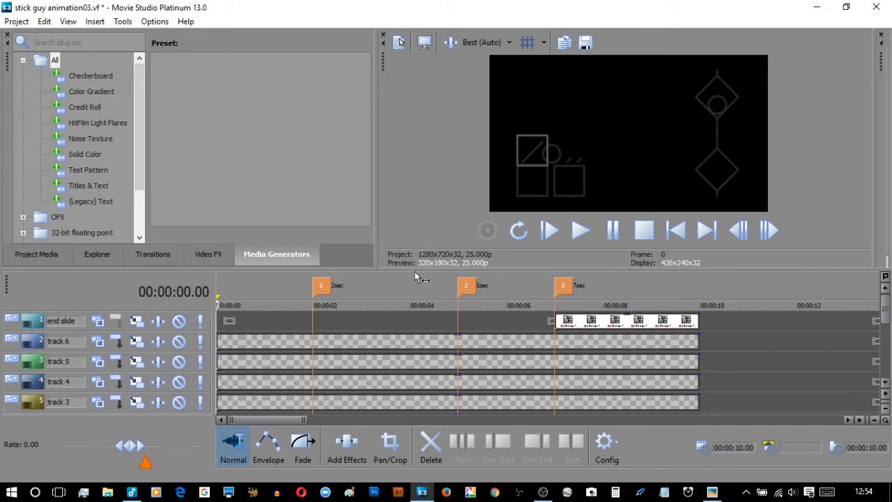
pyautogui.moveTo(424, 267)
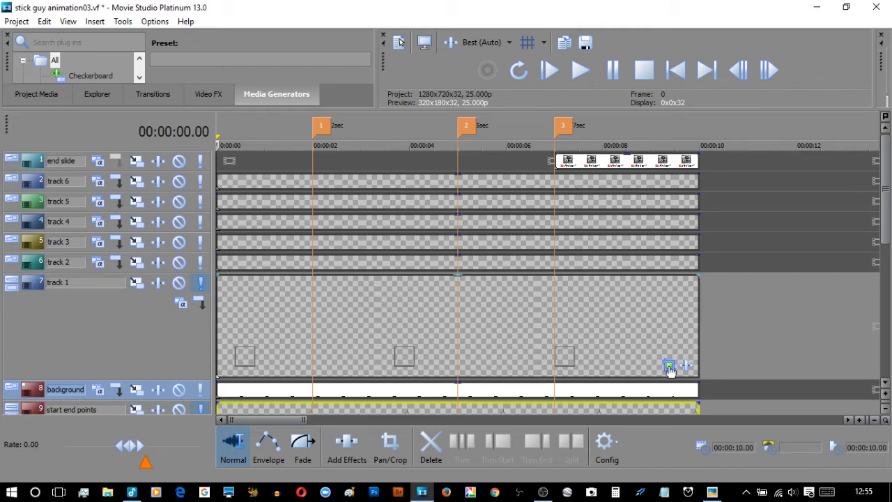
pyautogui.moveTo(669, 368)
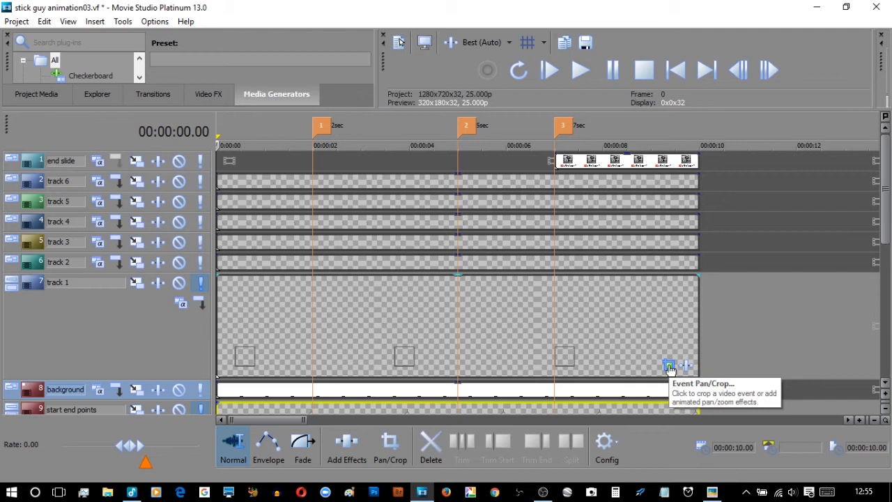
# Open Event Pan/Crop for the clip on track 1.
pyautogui.click(685, 368)
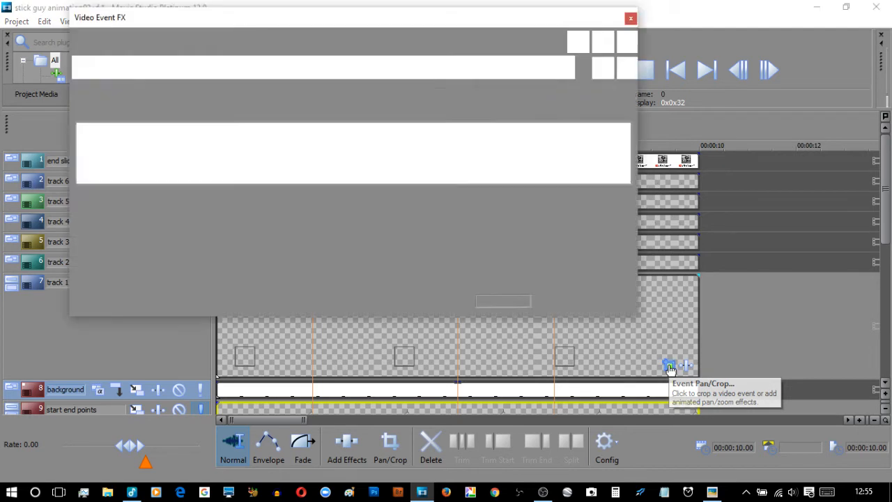
# Enlarge the pan/crop editor and select the 7-second keyframe (45°, centre 29.2, 173.5).
pyautogui.click(669, 365)
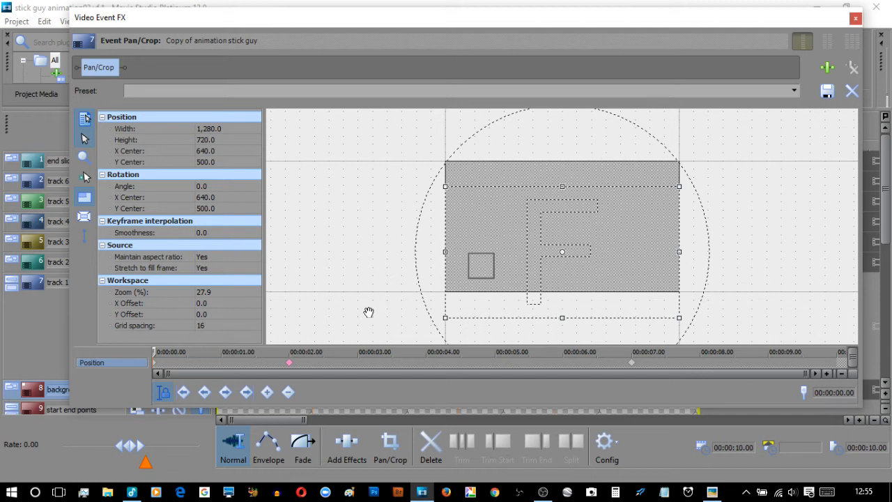
pyautogui.moveTo(153, 368)
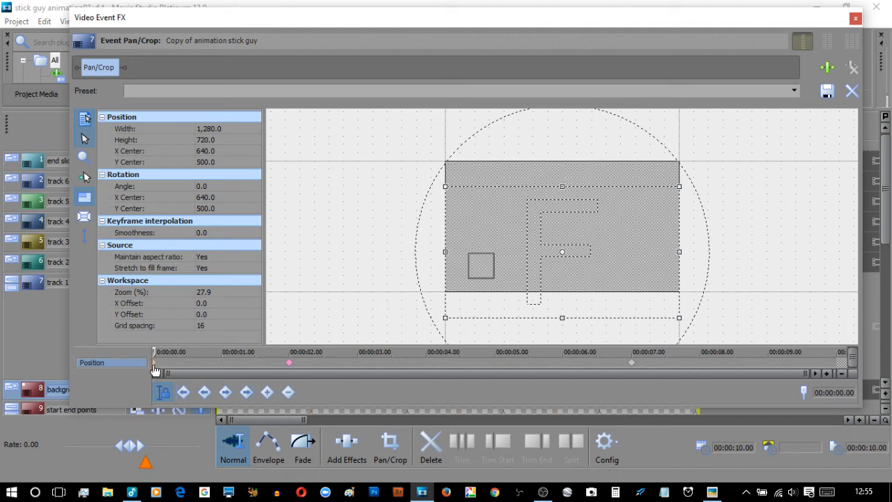
pyautogui.moveTo(481, 271)
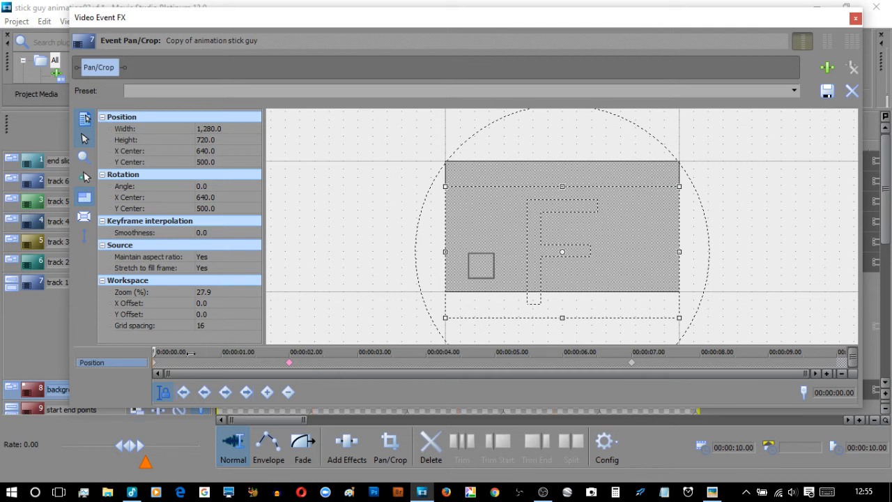
pyautogui.click(271, 351)
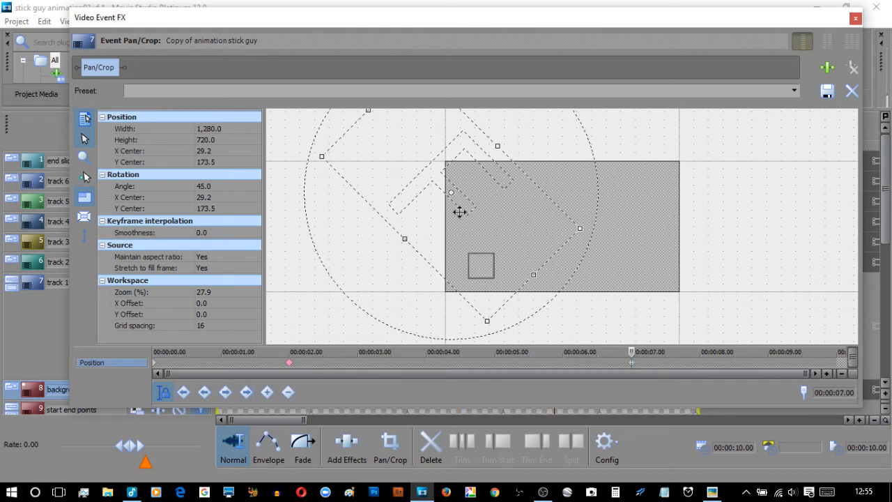
pyautogui.moveTo(601, 20)
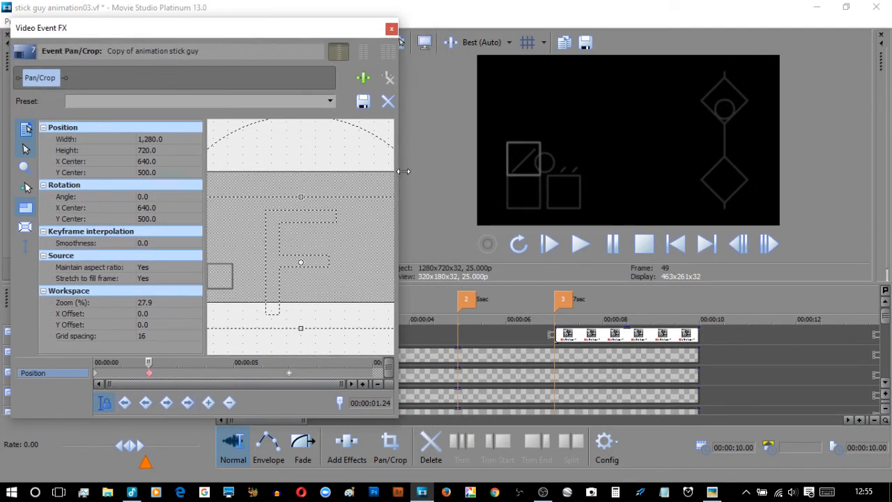
# Resize the Video Event FX window so the video preview stays visible beside it.
pyautogui.moveTo(398, 171); pyautogui.dragTo(471, 178)
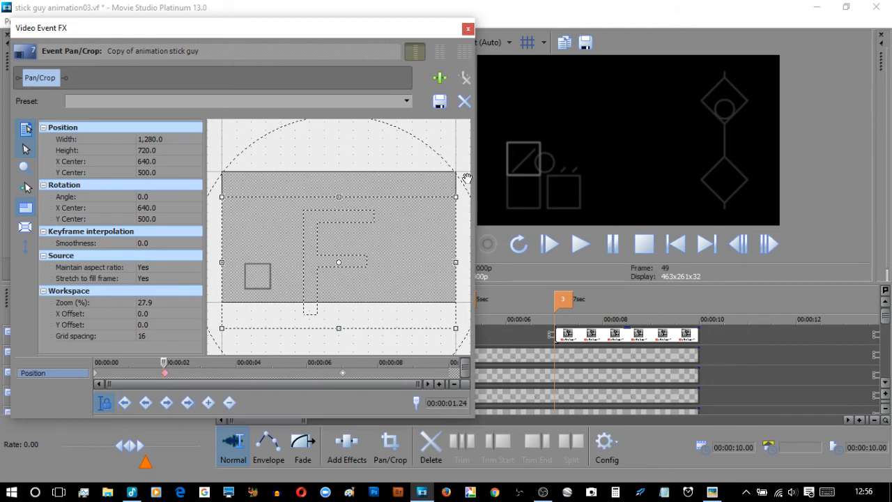
pyautogui.moveTo(370, 211)
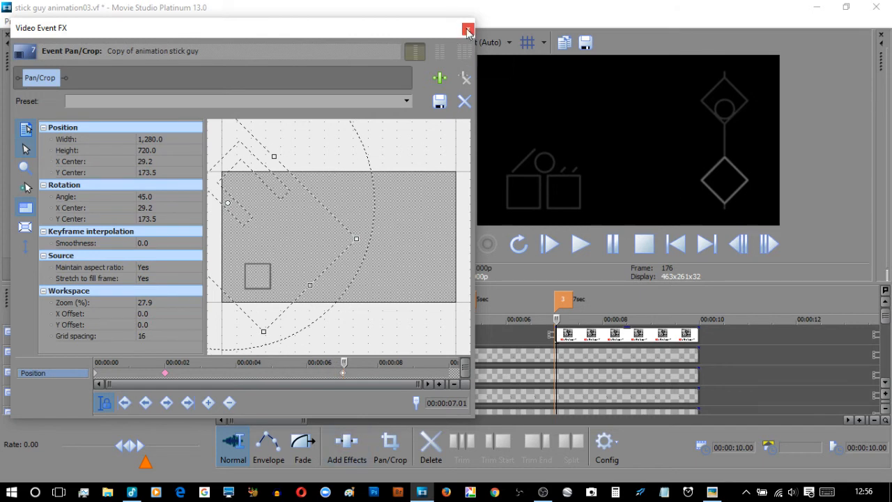
# Close the Video Event FX window and scroll the timeline to the end slide and lower tracks.
pyautogui.click(468, 28)
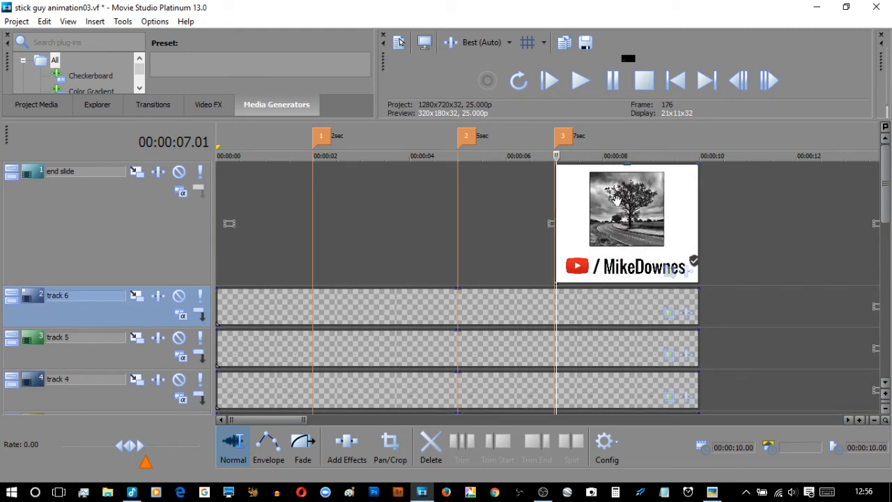
pyautogui.moveTo(174, 287)
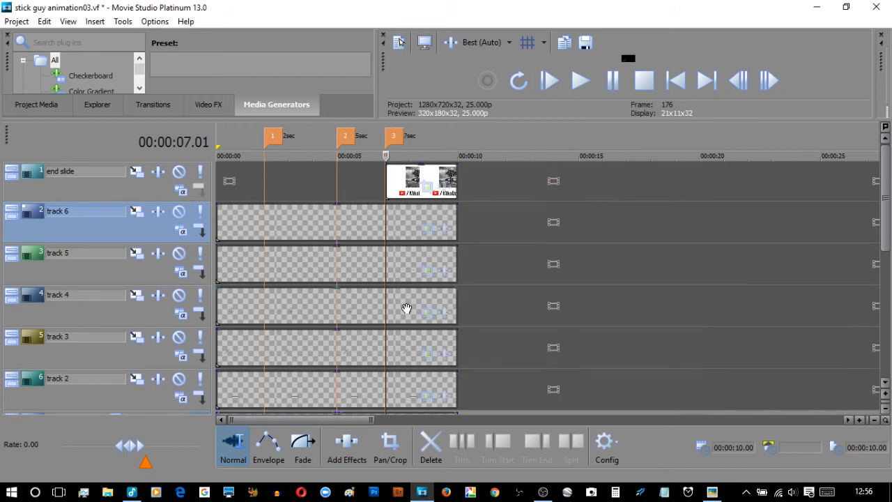
pyautogui.scroll(-3)
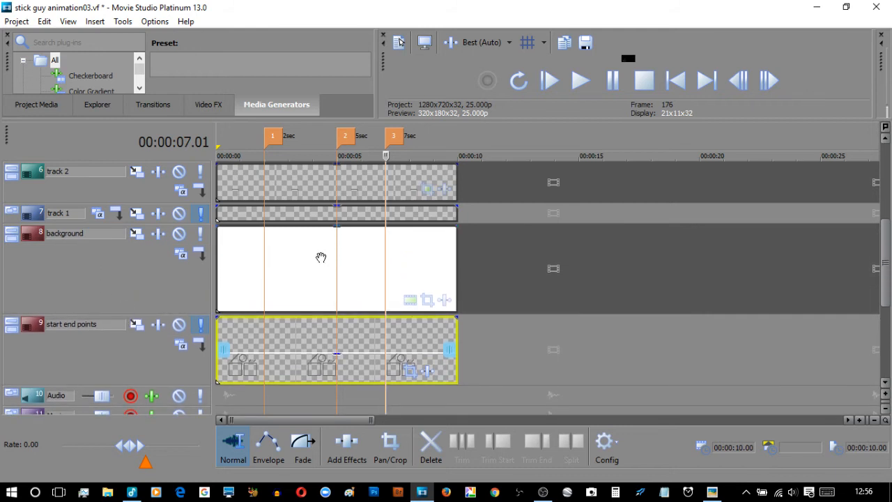
pyautogui.moveTo(556, 125)
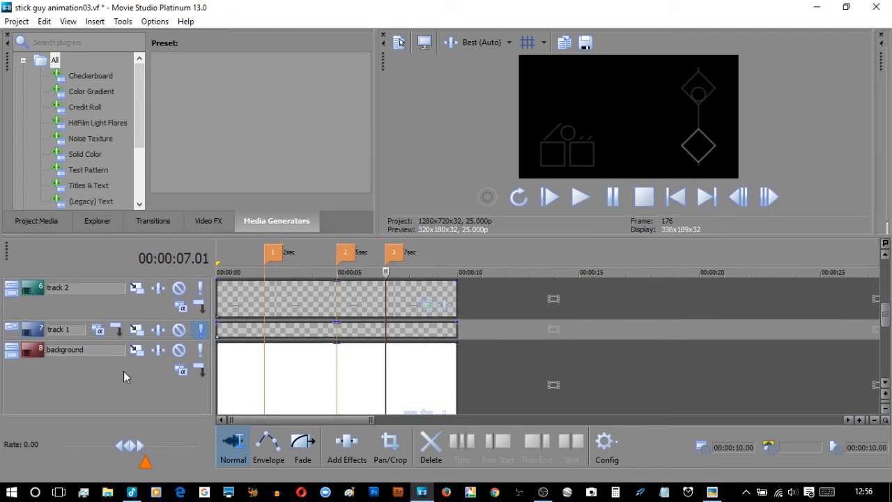
pyautogui.moveTo(200, 330)
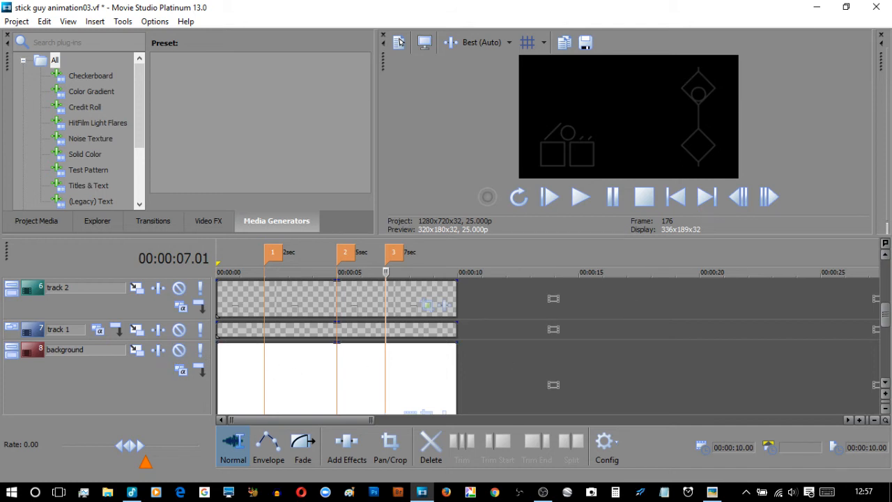
# Scroll the timeline down to the track 1 and background tracks.
pyautogui.scroll(-3)
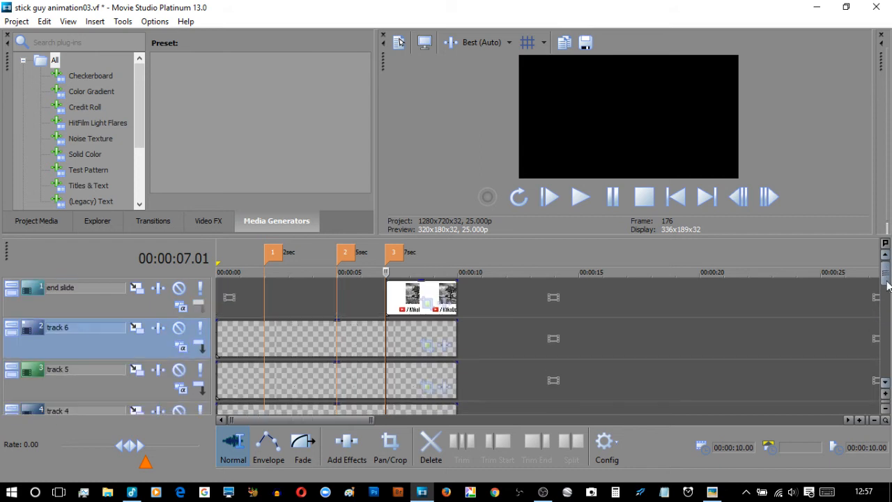
# Select track 6's event beneath the end slide clip.
pyautogui.click(83, 287)
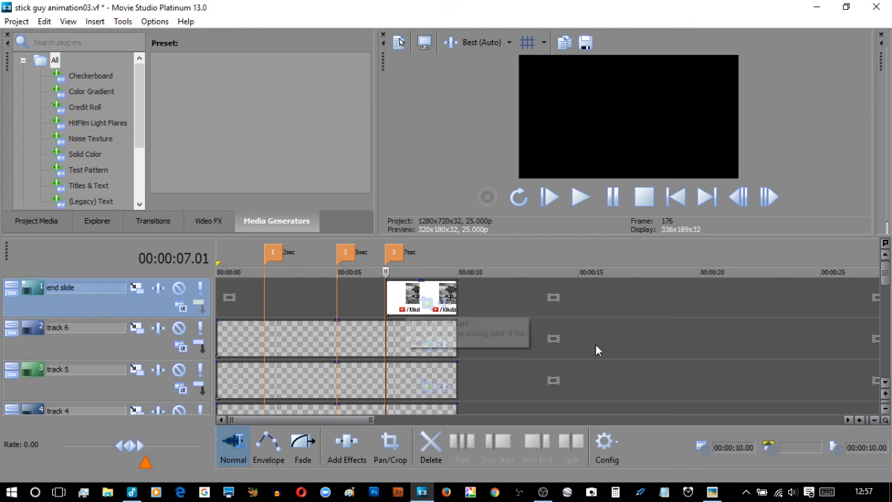
pyautogui.moveTo(597, 350)
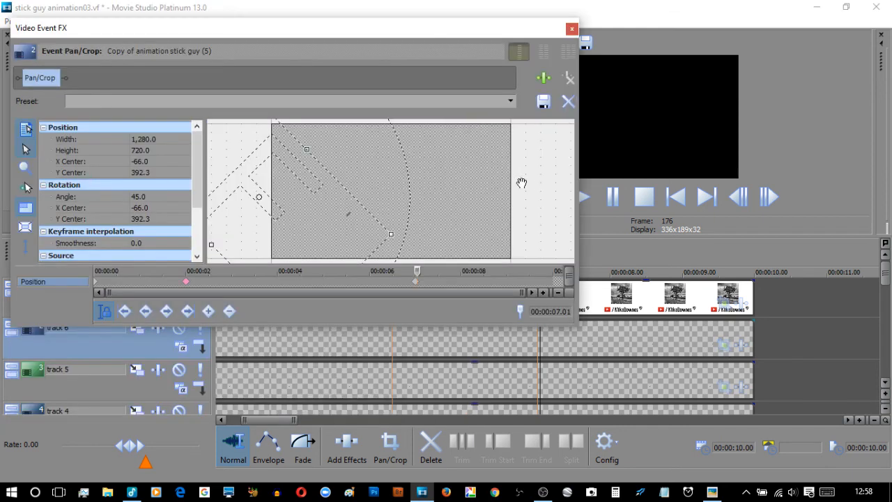
pyautogui.moveTo(580, 279)
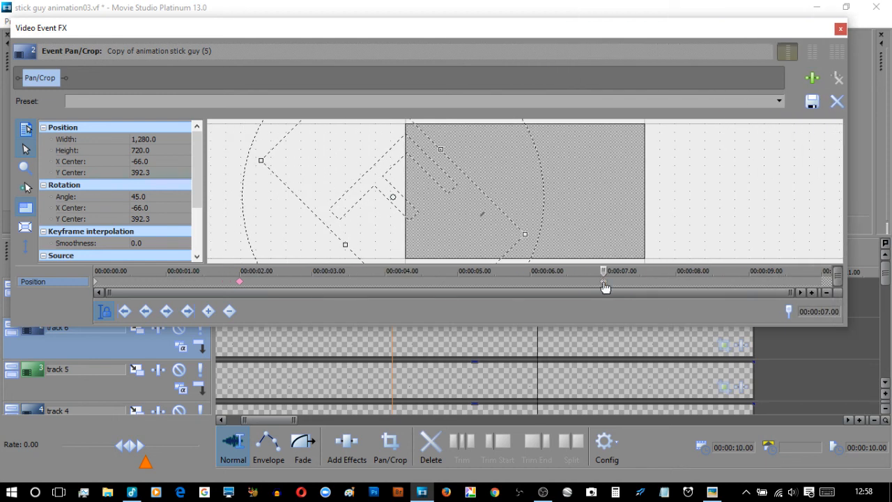
# Show the interpolation menu for the 7-second keyframe, currently Linear.
pyautogui.rightClick(603, 281)
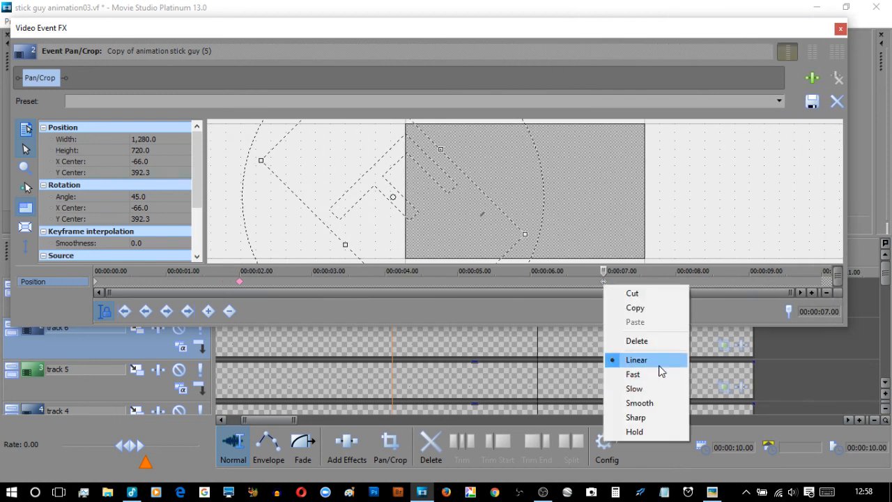
pyautogui.moveTo(638, 403)
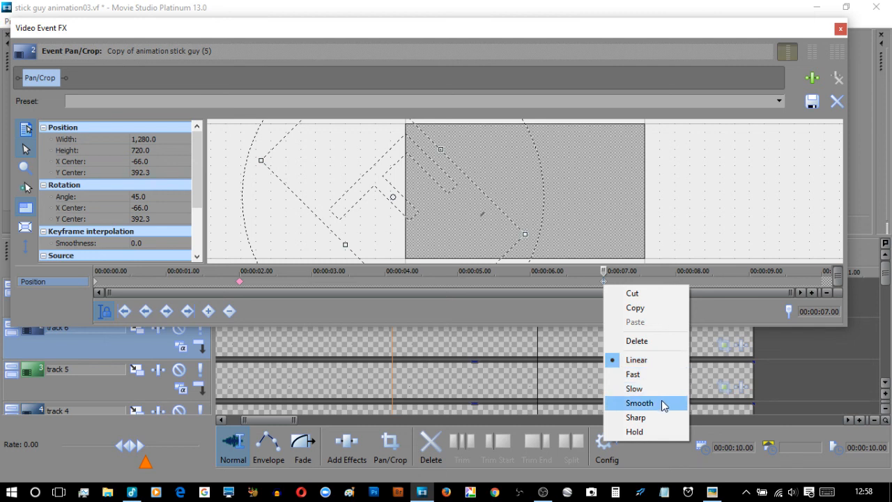
pyautogui.moveTo(636, 417)
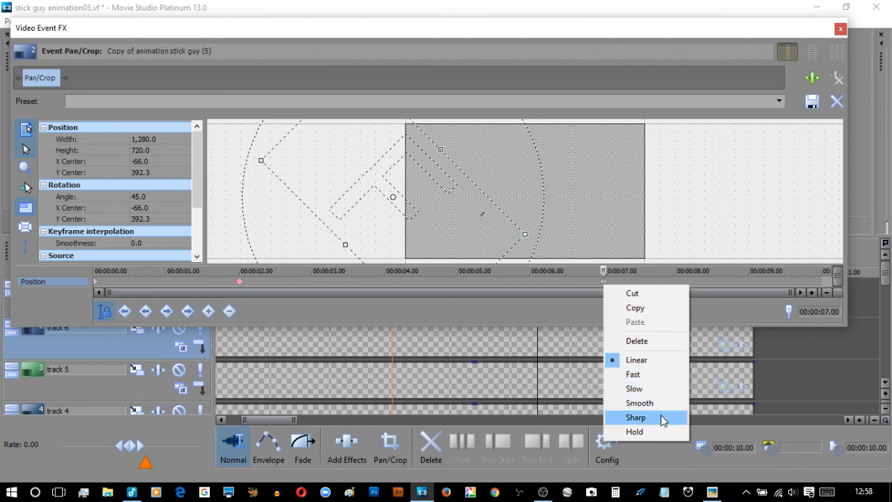
pyautogui.moveTo(647, 421)
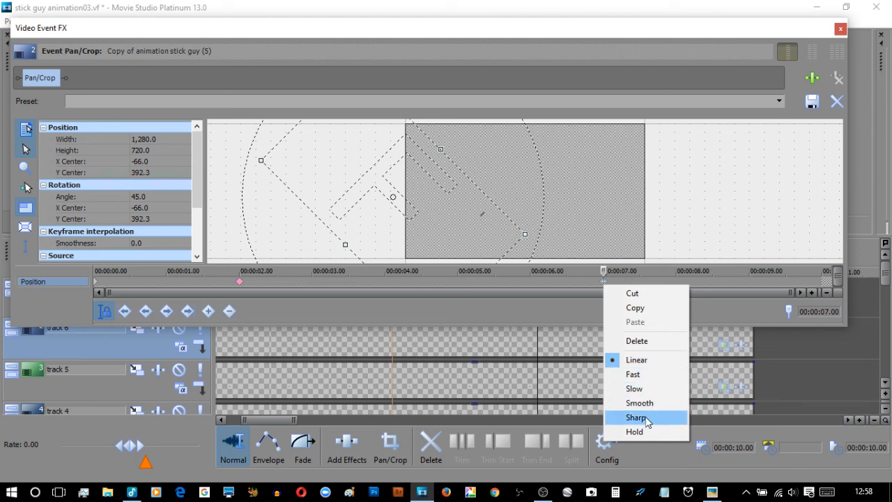